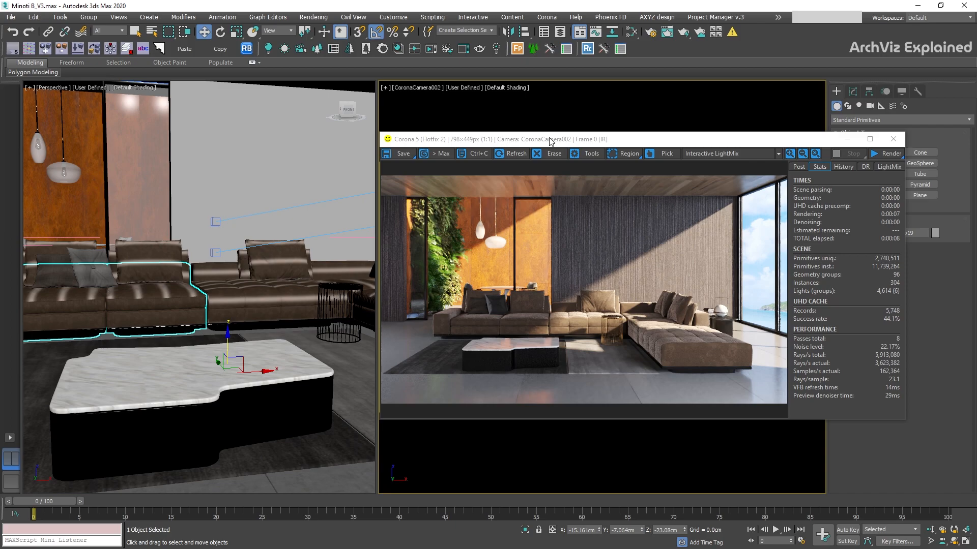
mouse_move(652, 33)
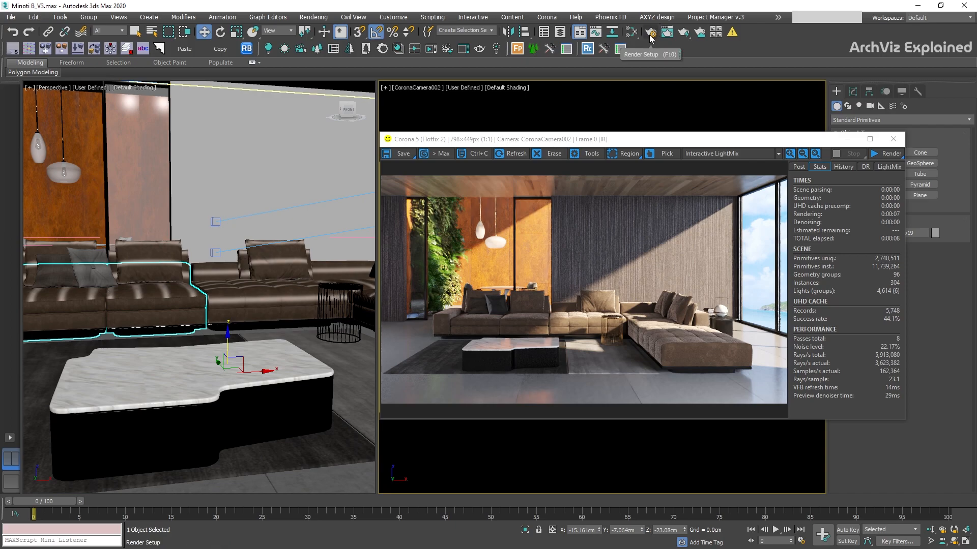
- Open Corona Render Setup and enable Mtl. override under Render overrides in the Scene tab
click(652, 33)
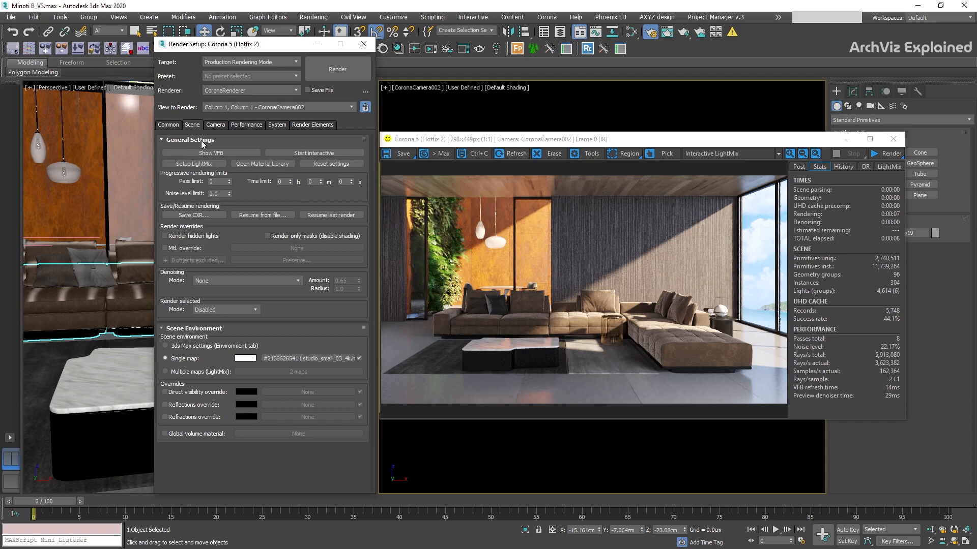
mouse_move(192, 246)
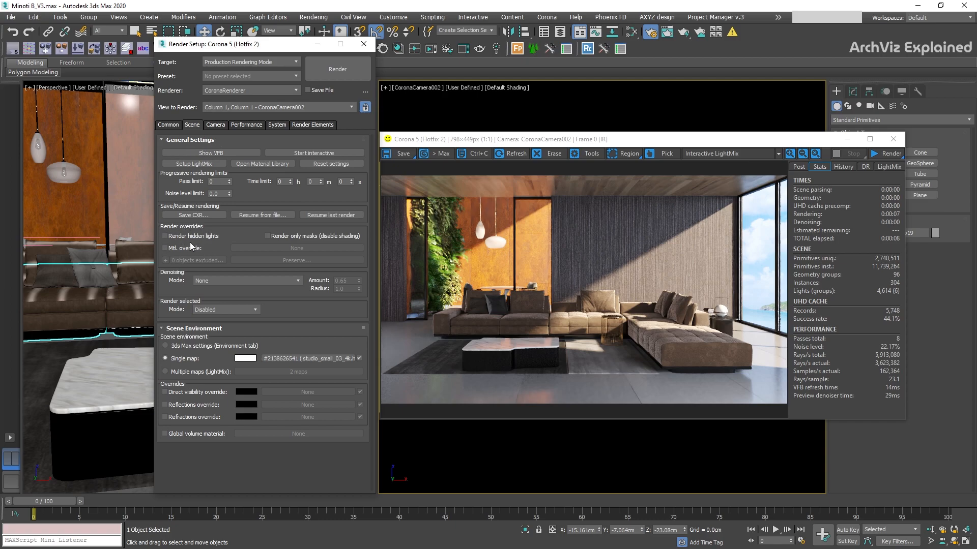
mouse_move(165, 257)
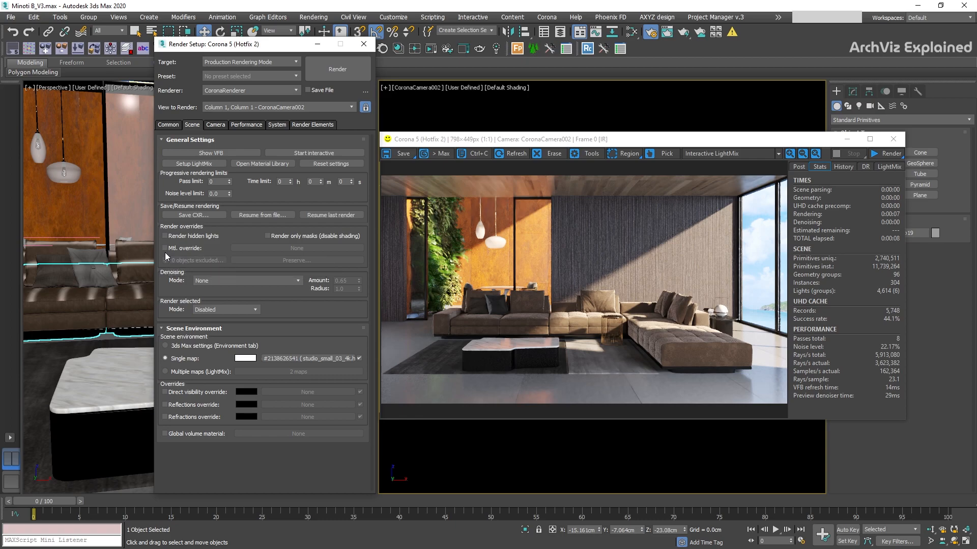
click(164, 249)
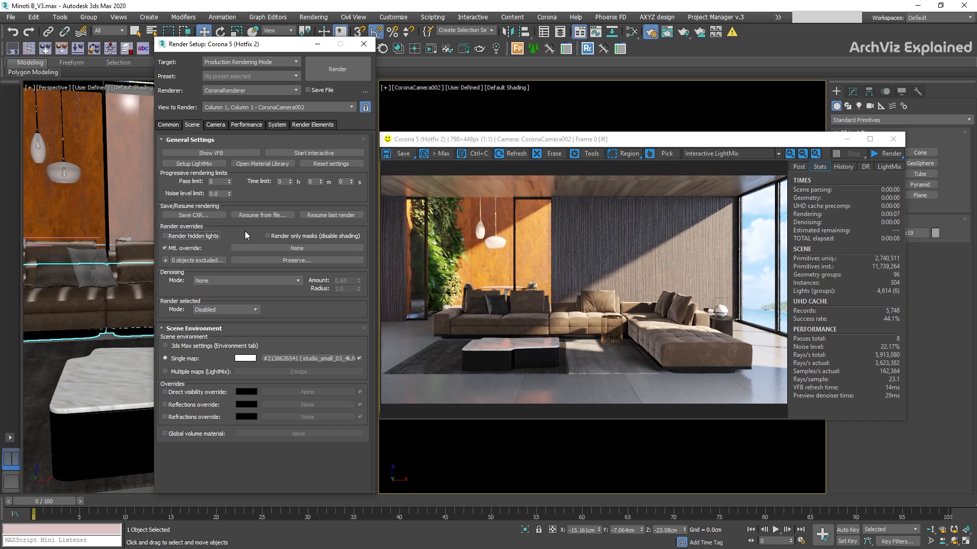
mouse_move(260, 255)
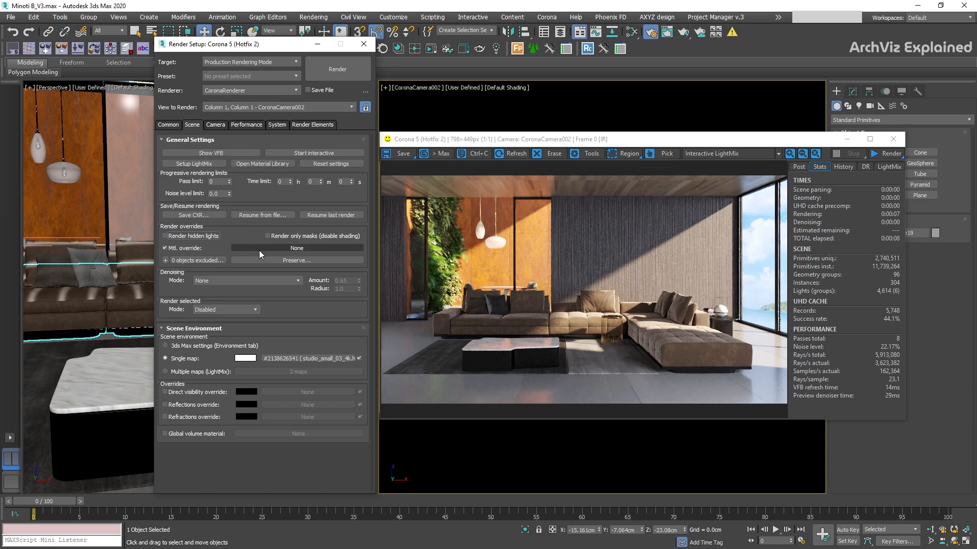
- Assign a CoronaMtl as the override material and restart the interactive render
click(297, 248)
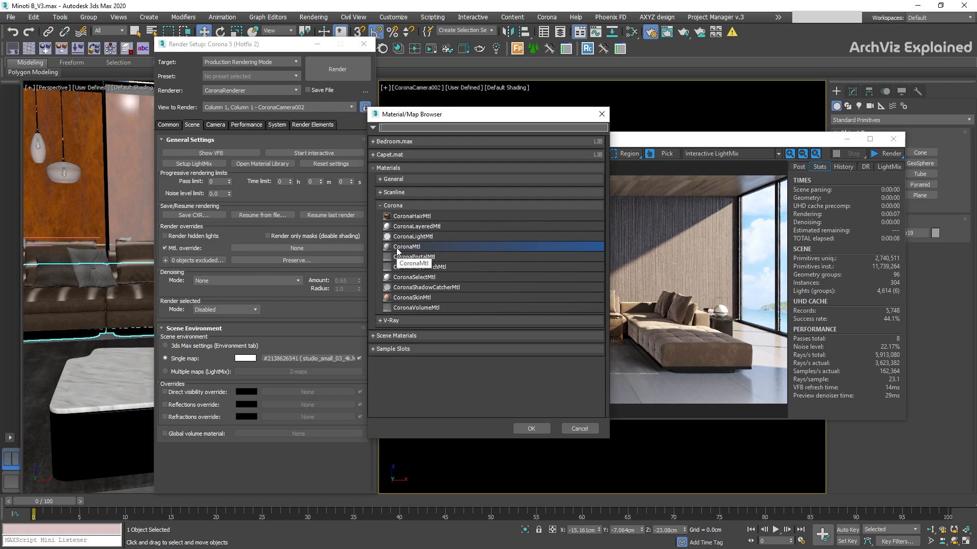
click(530, 428)
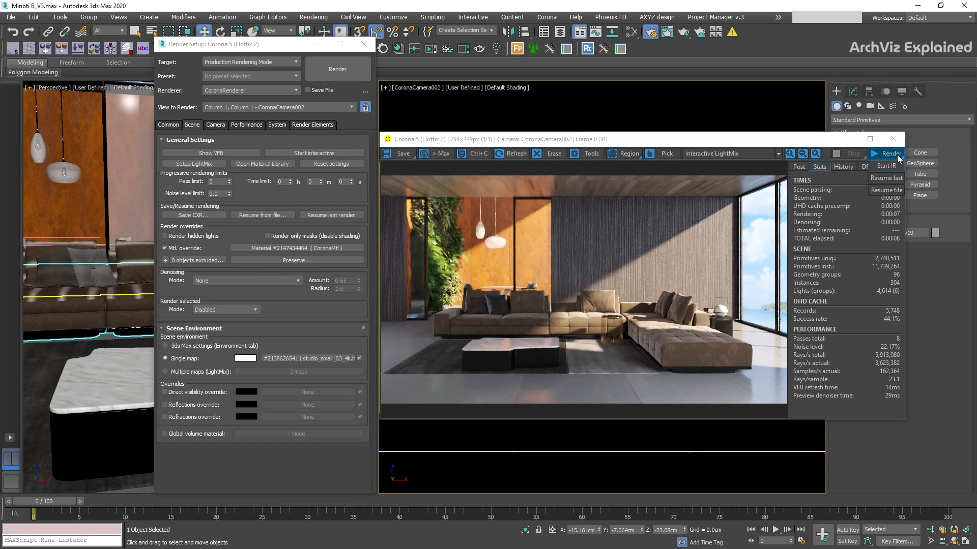
click(890, 154)
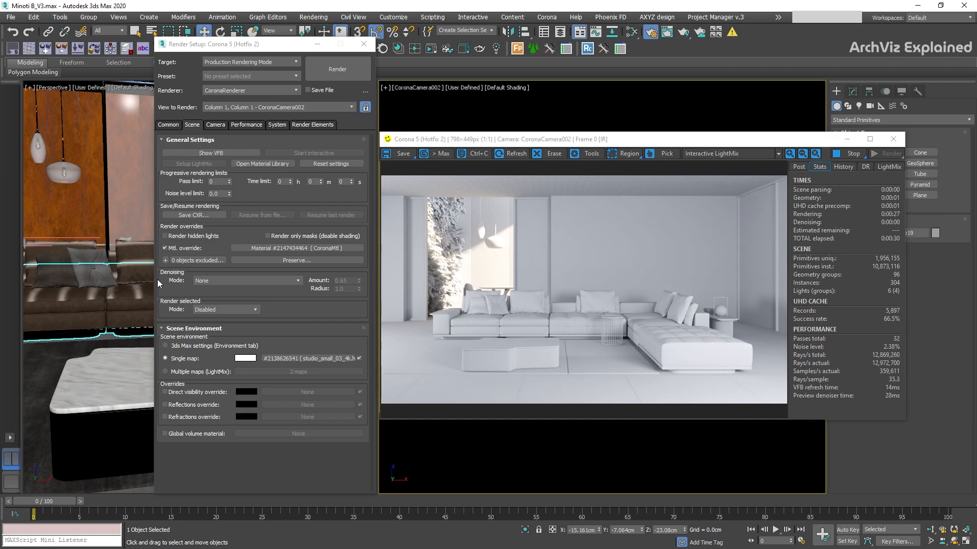
mouse_move(135, 178)
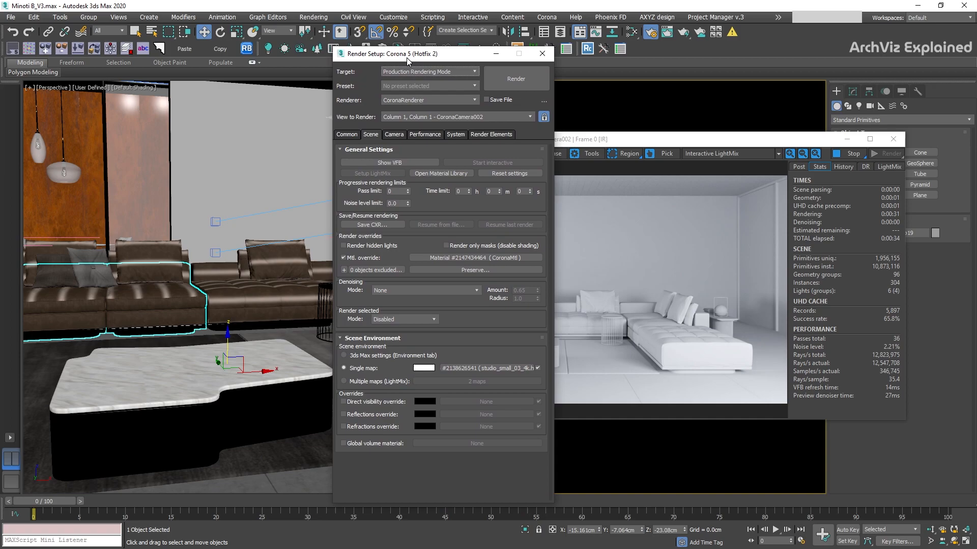
- Move the Render Setup window aside while excluding Windows Center and Windows Right from override
drag(408, 53, 383, 54)
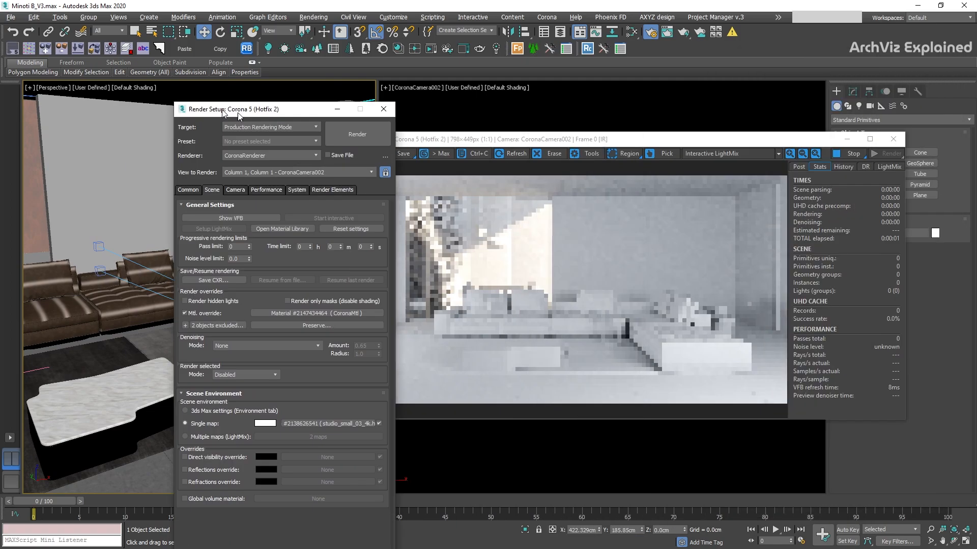
drag(233, 109, 216, 59)
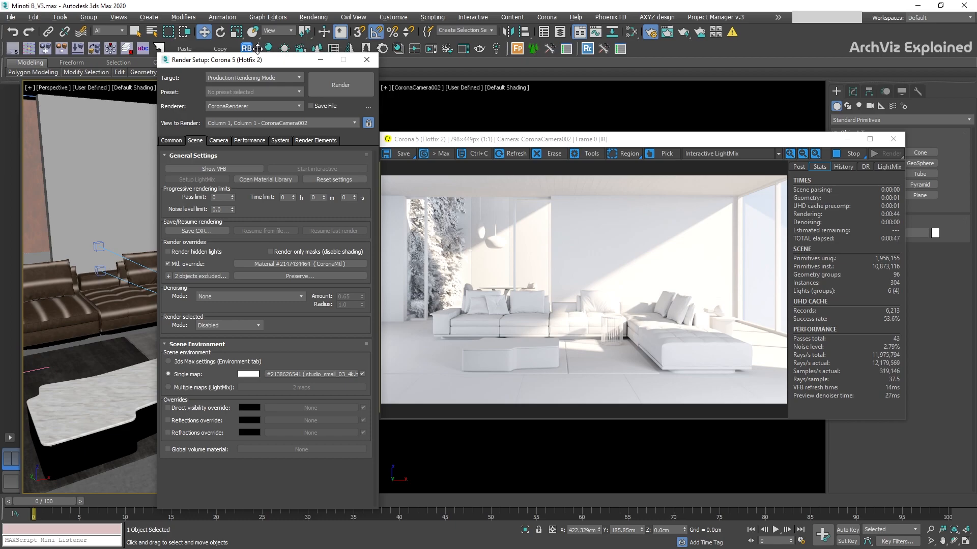
mouse_move(239, 286)
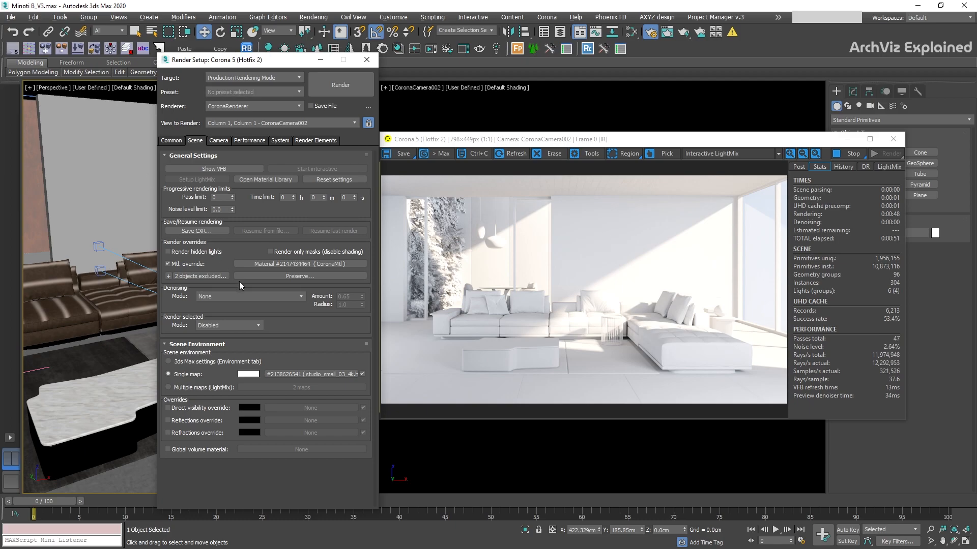
mouse_move(199, 276)
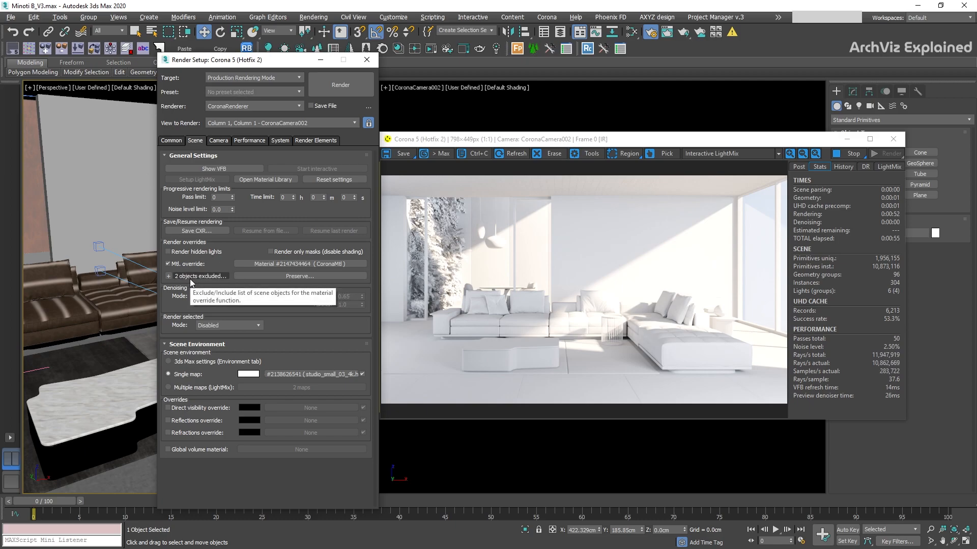
- Exclude Floor and sofa pieces lawrence_sofa_b07, b09 and b11 from the override, totalling six
click(200, 276)
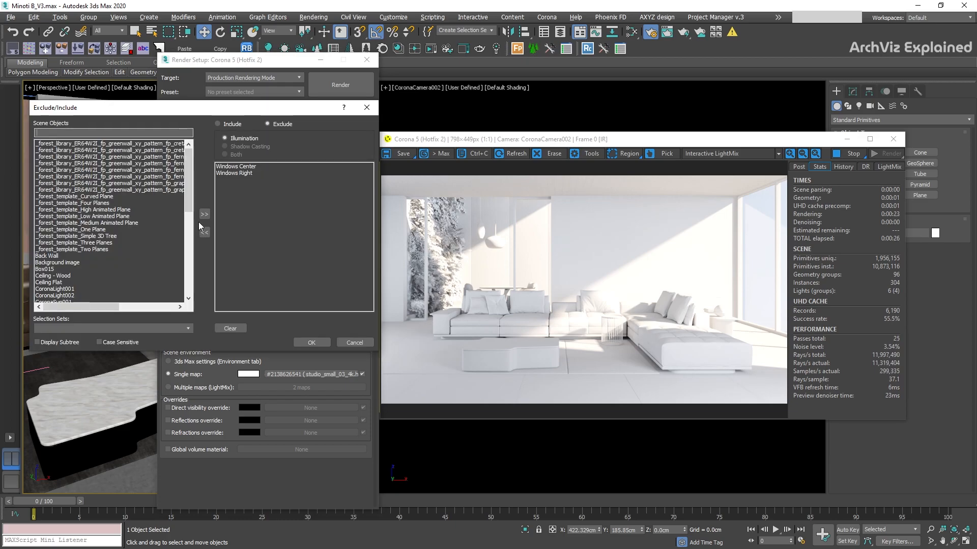
scroll(down, 3)
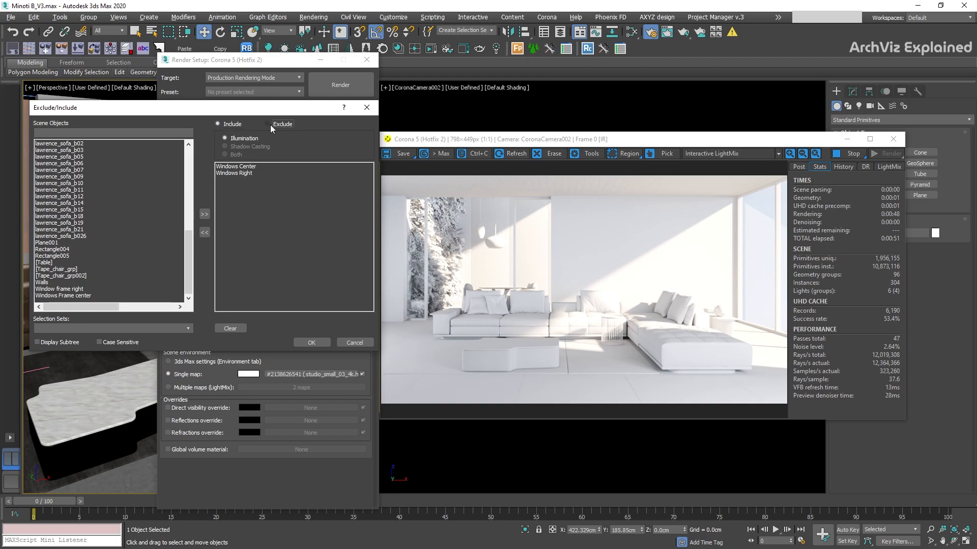
click(267, 124)
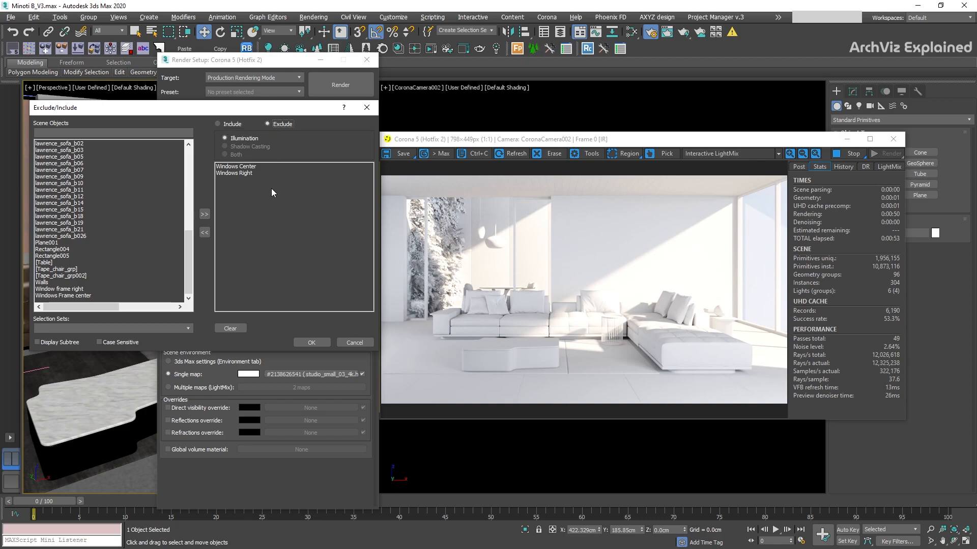
click(59, 249)
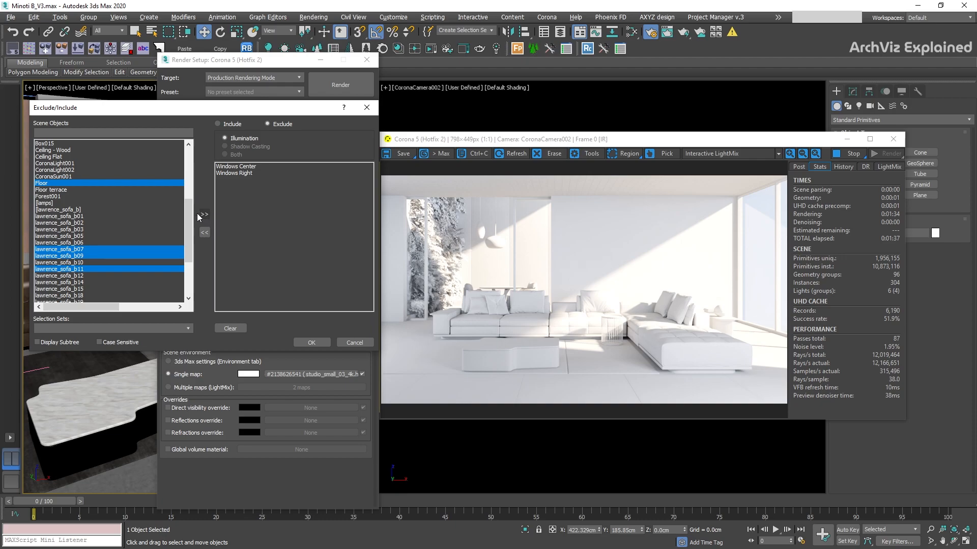
click(204, 215)
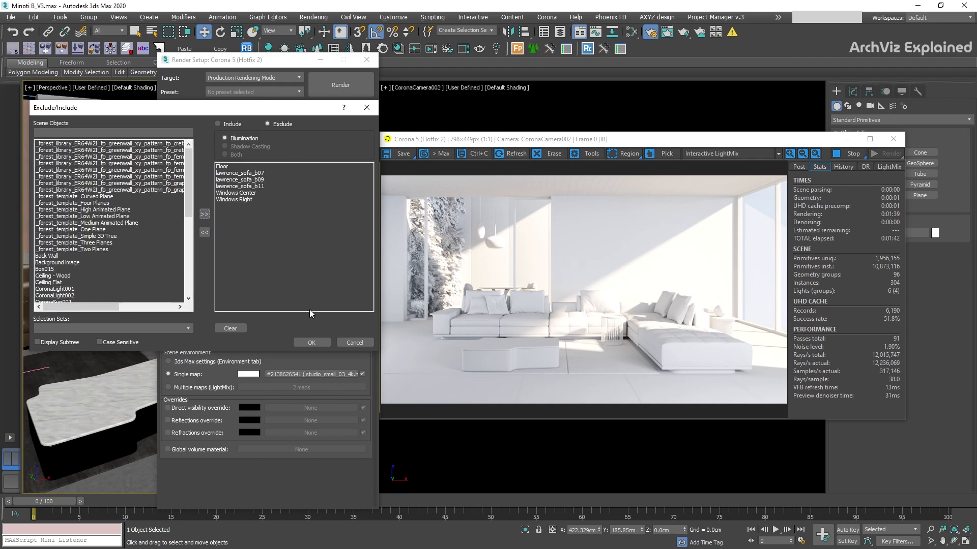
click(311, 343)
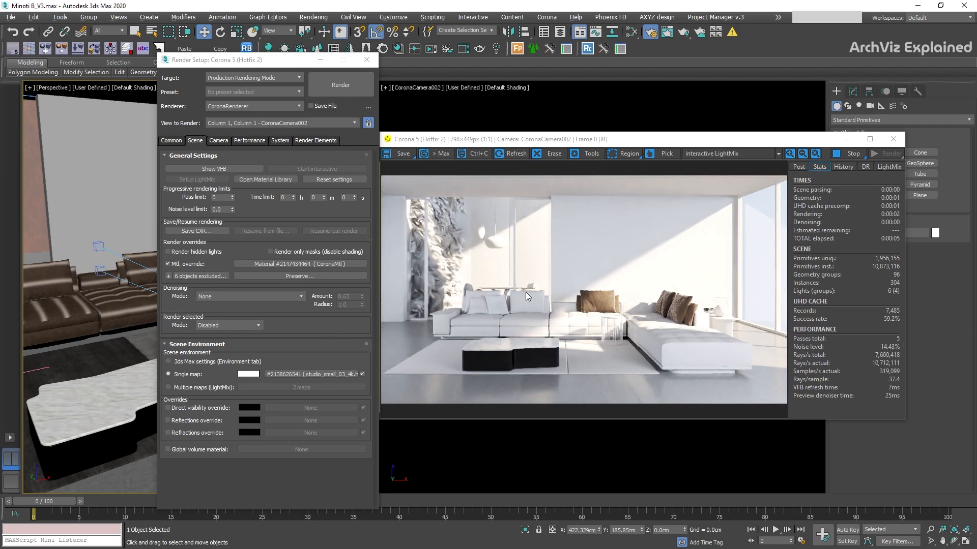
mouse_move(293, 367)
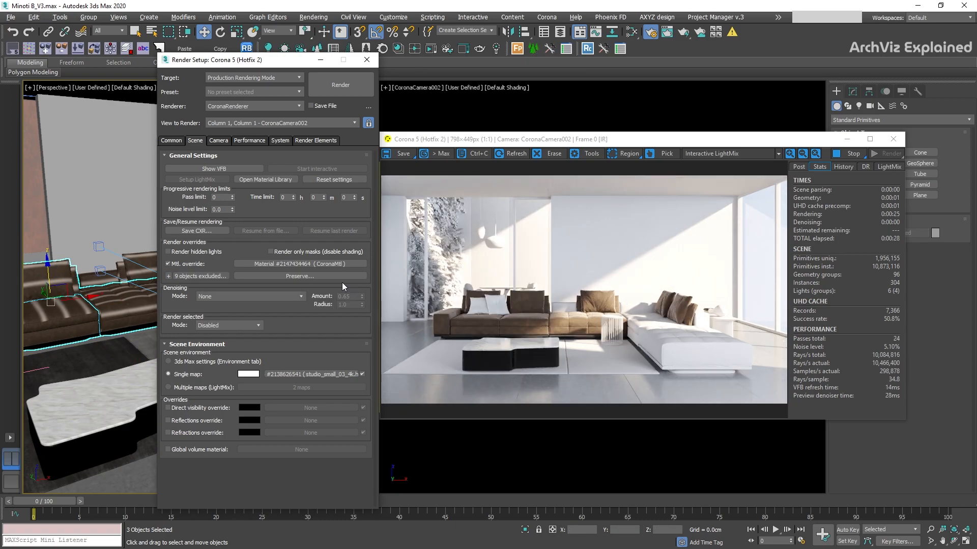
mouse_move(232, 428)
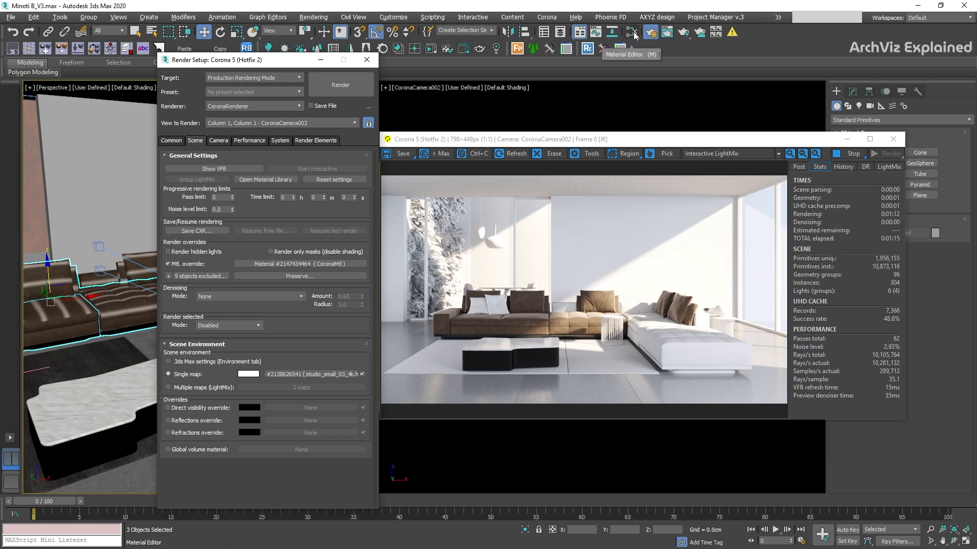
- Bring the override CoronaMtl into the Slate Material Editor as an instance
click(630, 31)
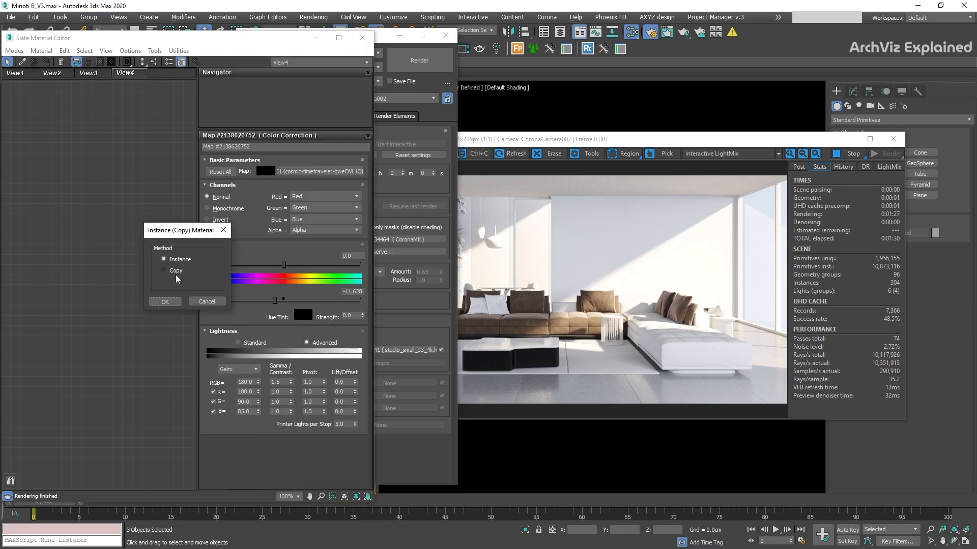
click(164, 301)
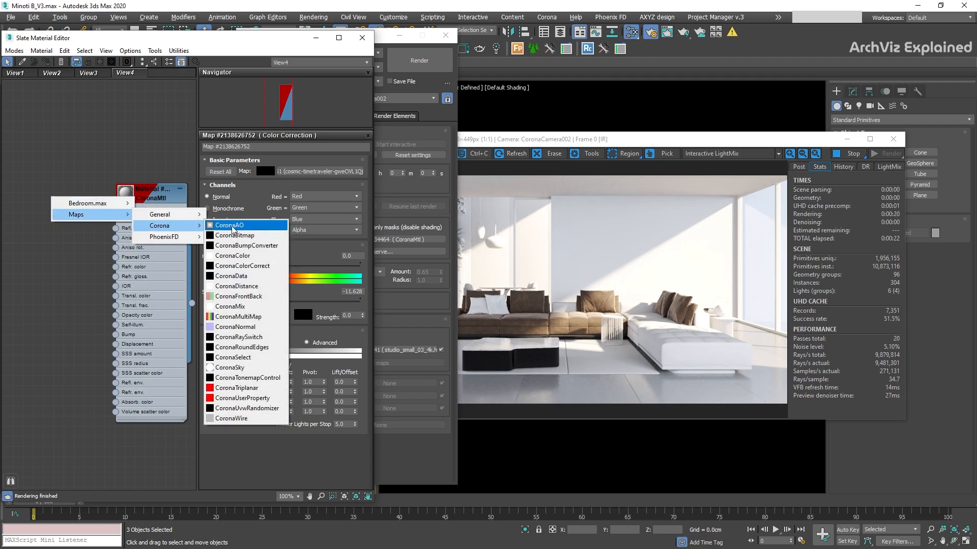
- Connect a CoronaAO map to the override's Diffuse color and begin editing its unoccluded colour
click(230, 225)
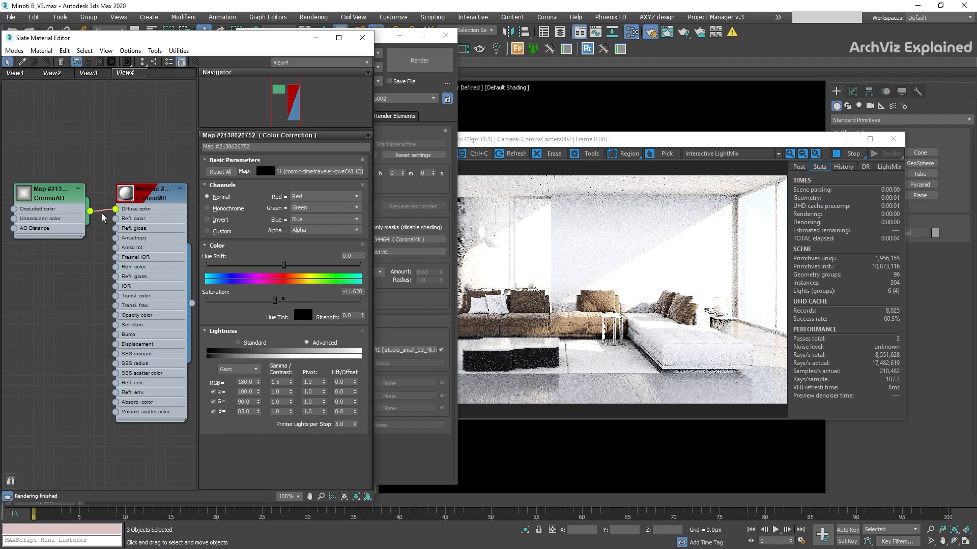
click(49, 193)
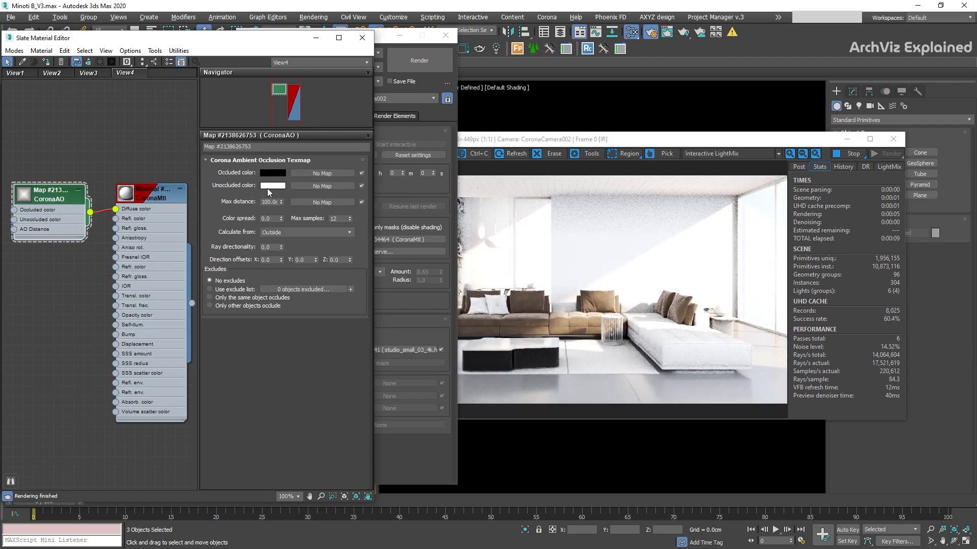
click(272, 186)
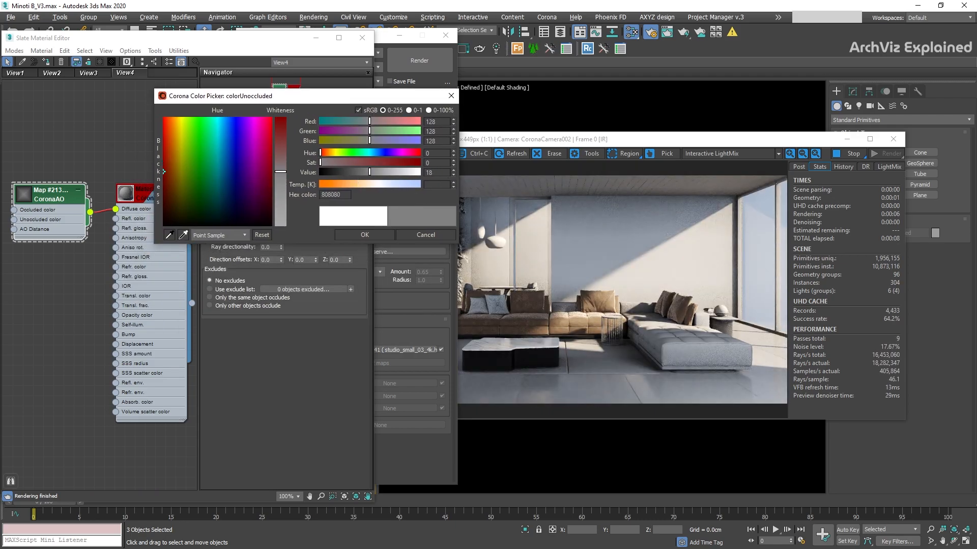
- Give CoronaAO grey unoccluded and occluded colours and a 20 cm max distance
click(364, 235)
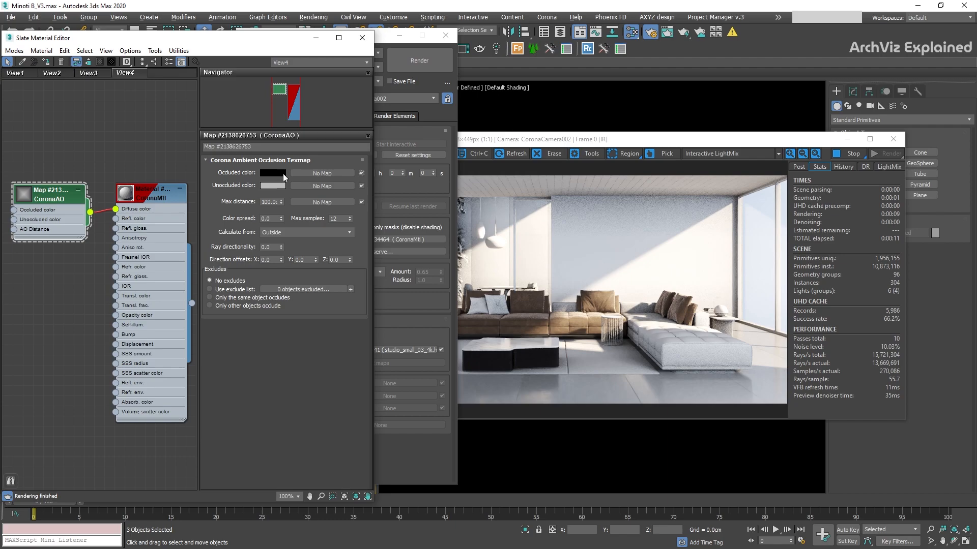
click(271, 172)
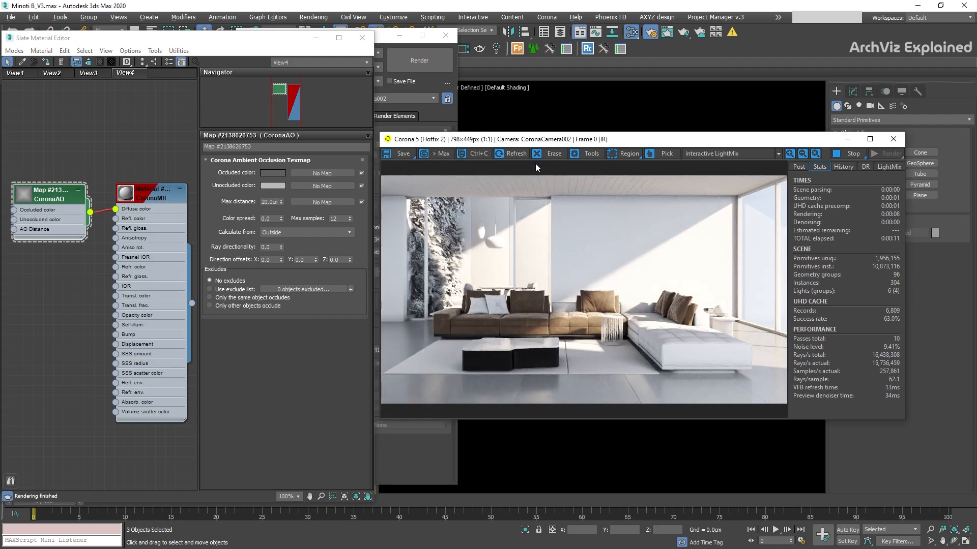
triple_click(271, 202)
text(10)
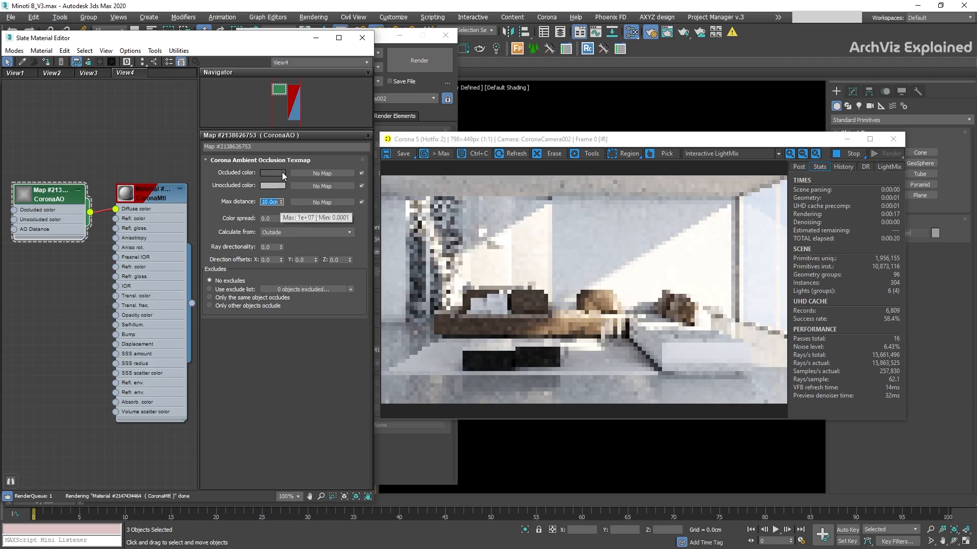
click(272, 173)
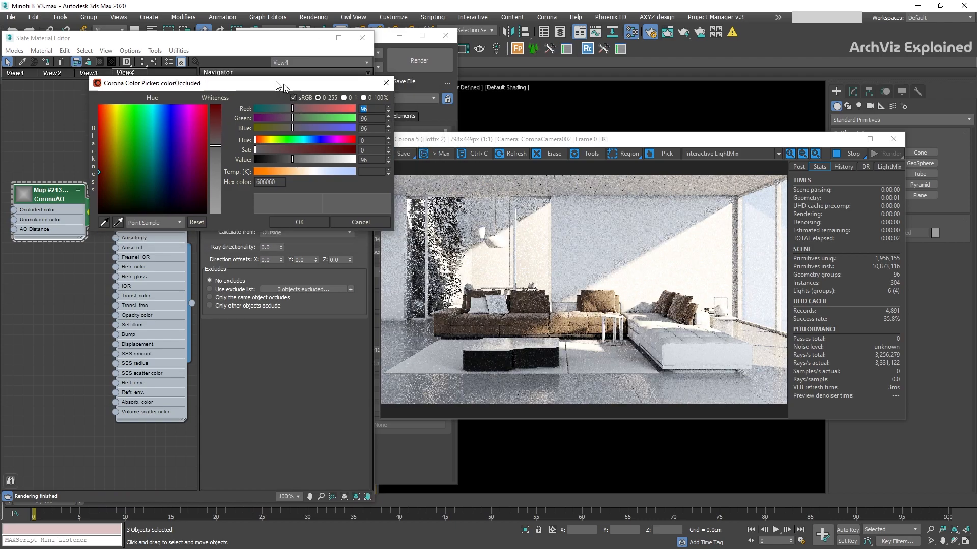